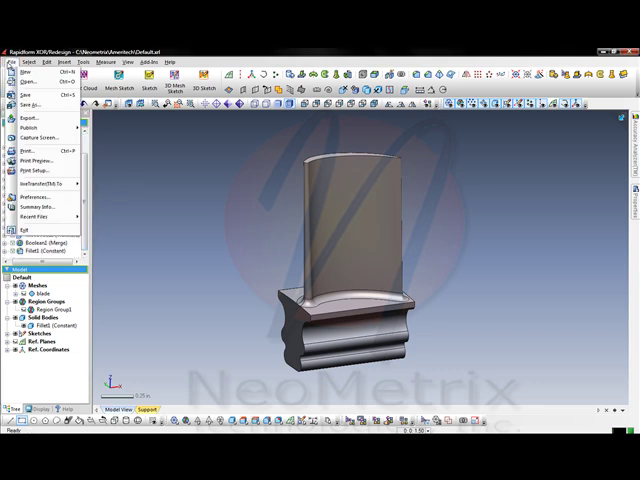
Step: Show the LiveTransfer submenu from the File menu
left_click(40, 184)
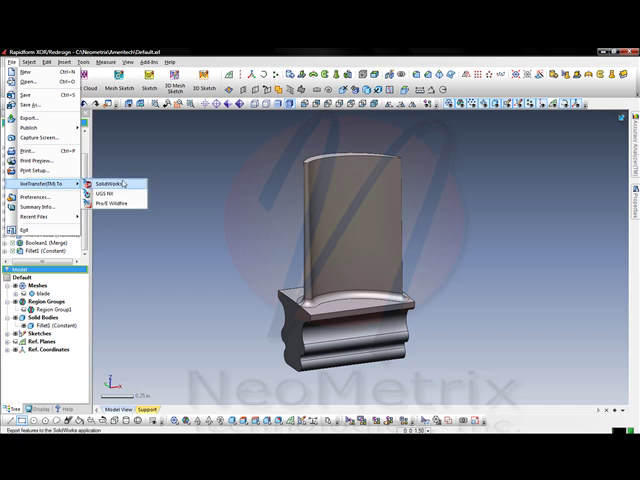
Step: Send the blade model to SolidWorks via LiveTransfer and confirm the transfer message
left_click(108, 184)
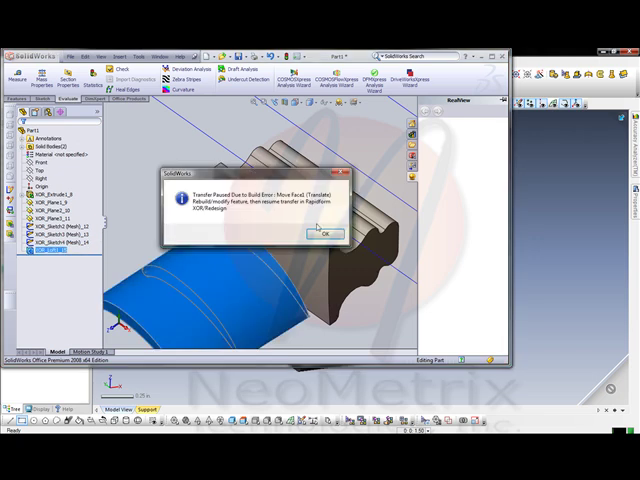
left_click(324, 232)
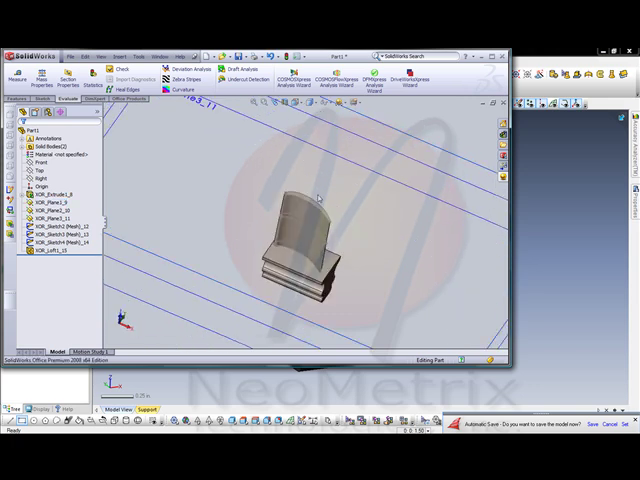
Step: Launch Move Face from Insert > Face on the transferred blade part
left_click(108, 56)
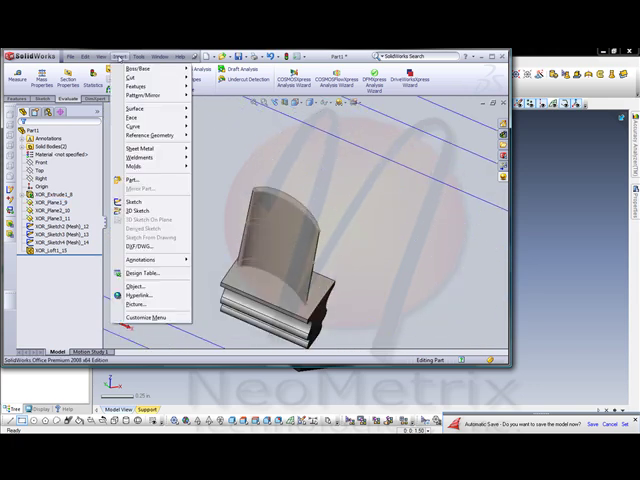
mouse_move(132, 104)
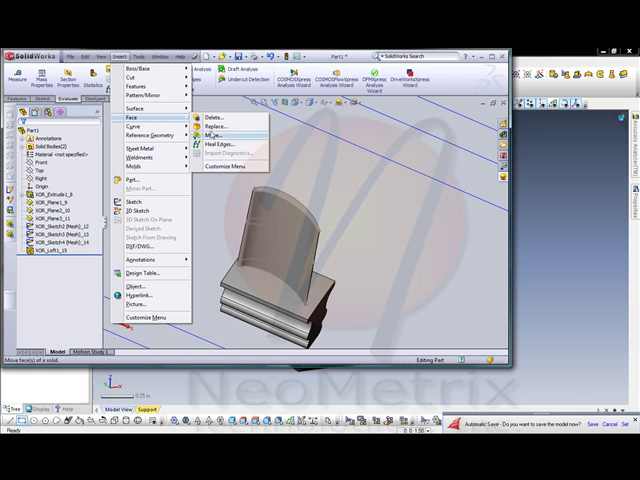
left_click(222, 132)
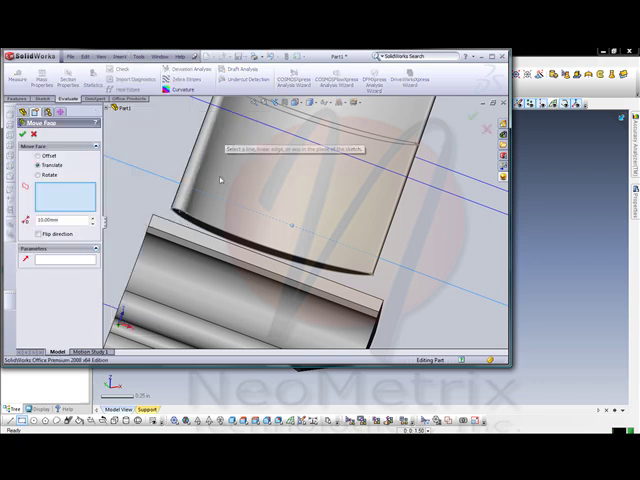
mouse_move(264, 242)
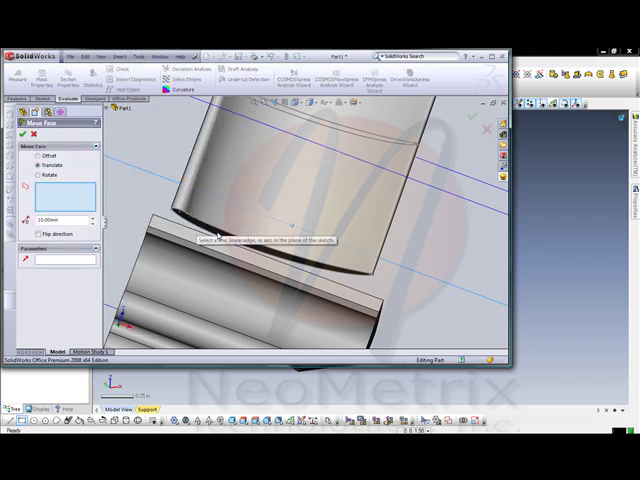
Step: Select the blade face to move before returning to Rapidform XOR
left_click(276, 240)
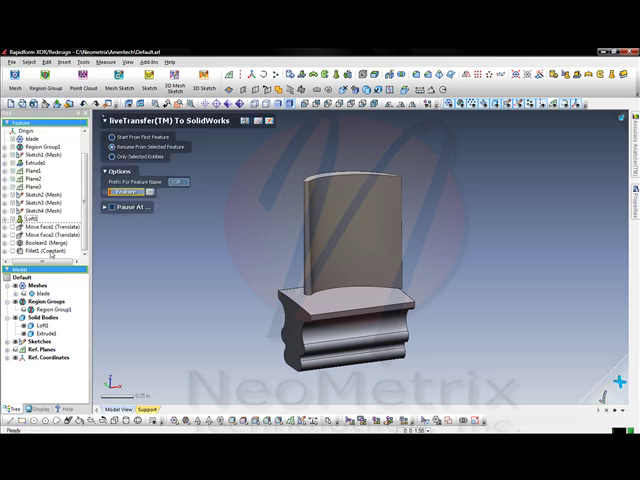
Step: Run the live transfer to SolidWorks and acknowledge the Export Successful message
left_click(40, 244)
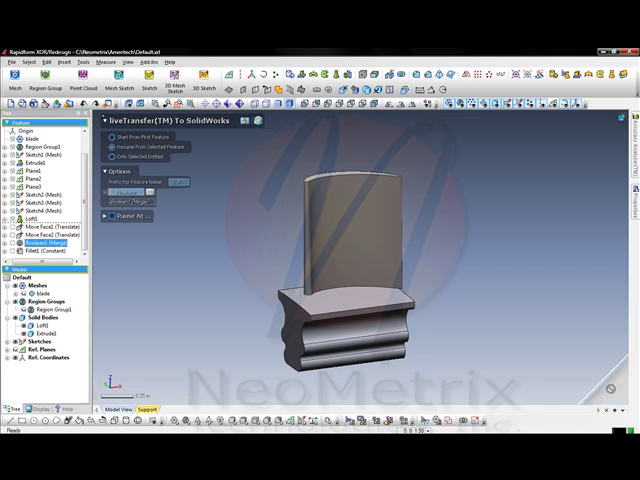
mouse_move(222, 304)
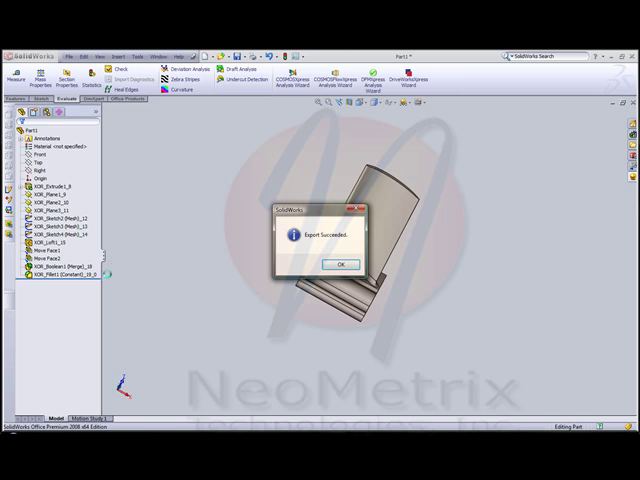
left_click(340, 264)
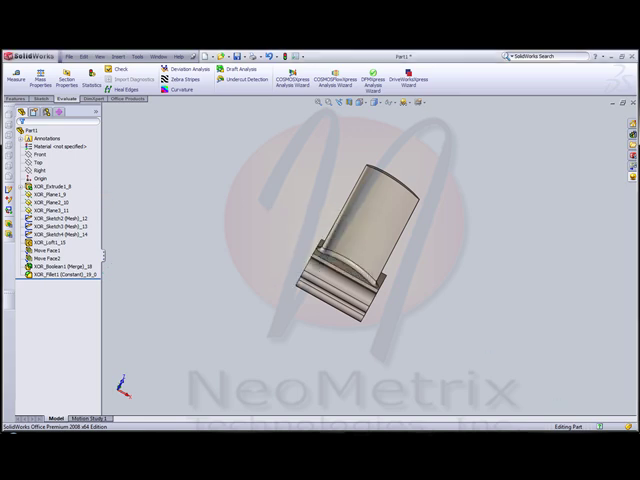